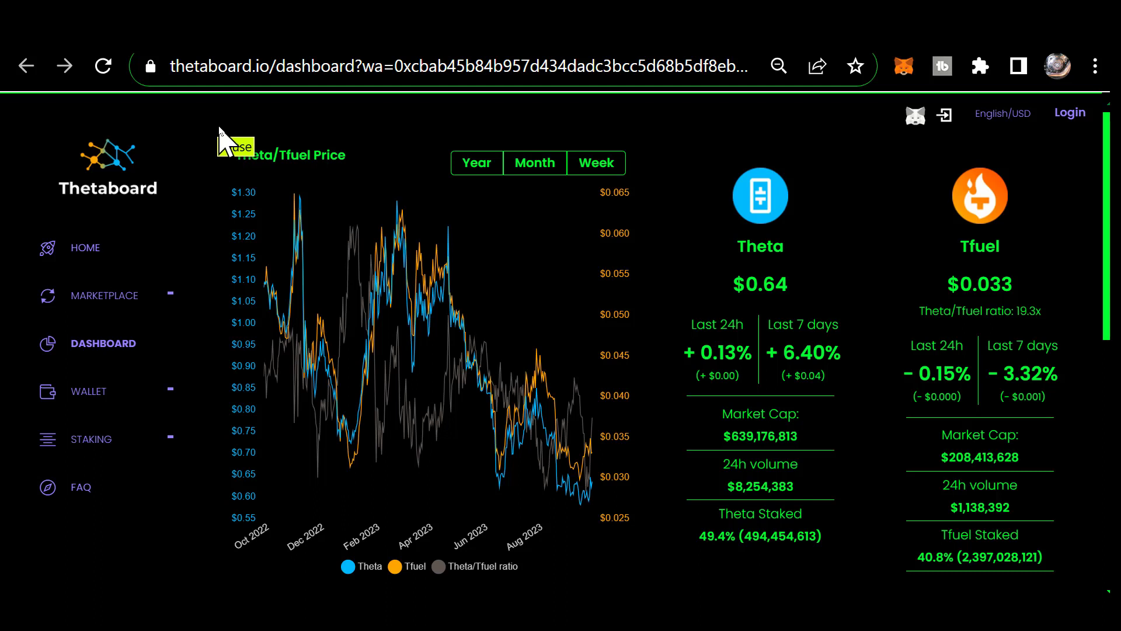
Enter 'btc' while viewing the community page's live network stats.
text(btc)
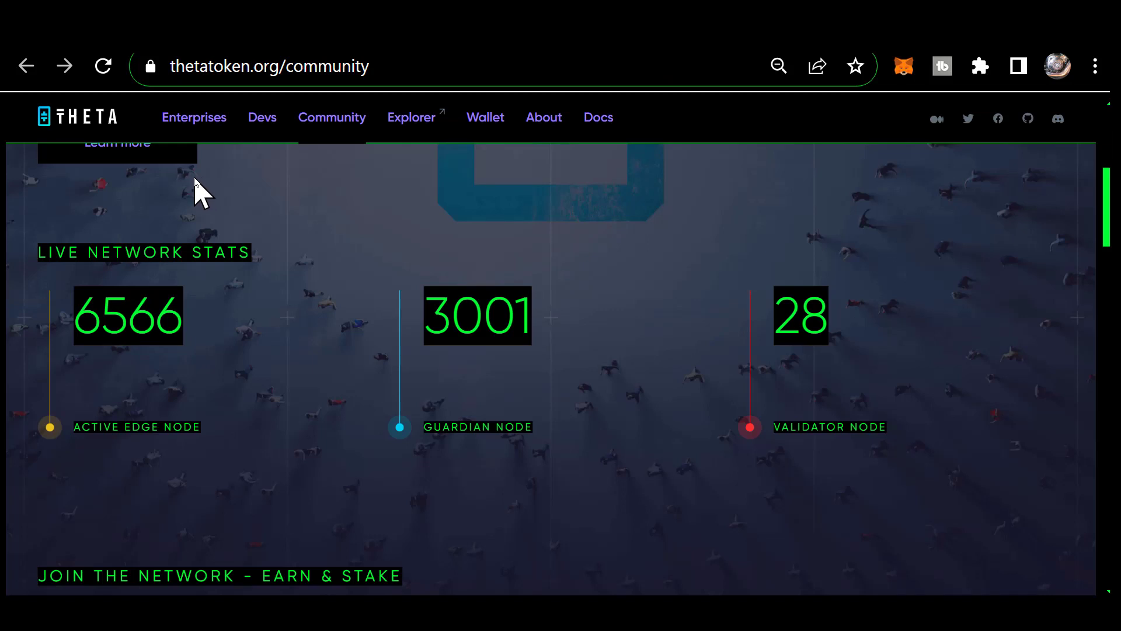
mouse_move(222, 150)
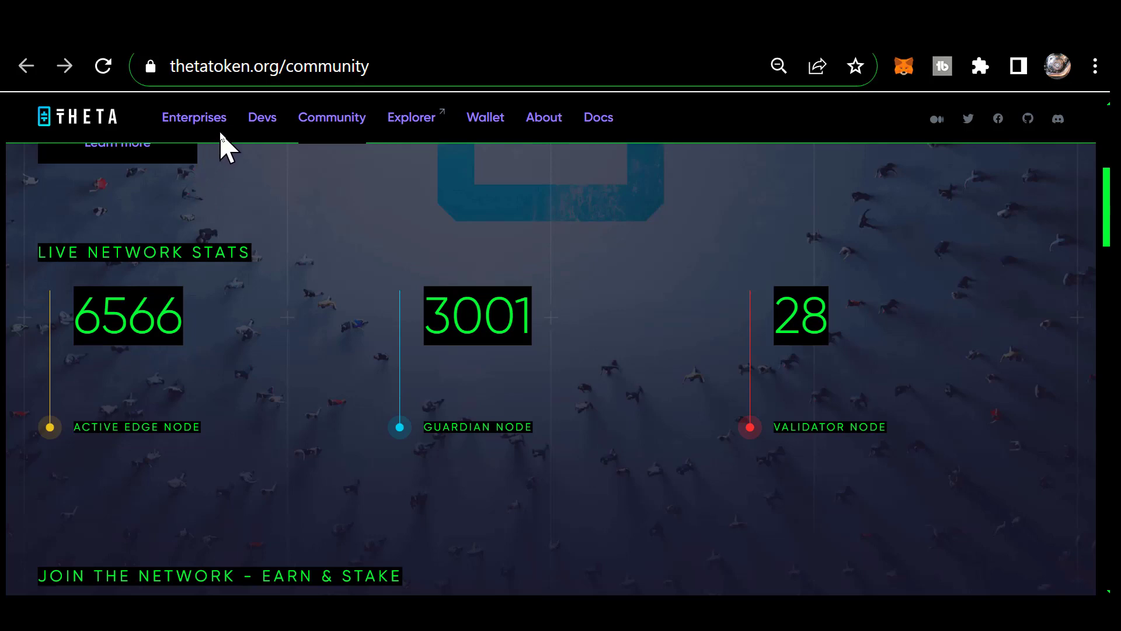
Switch to the Theta Explorer tab showing Theta and TFUEL price, market cap and staking stats.
click(411, 116)
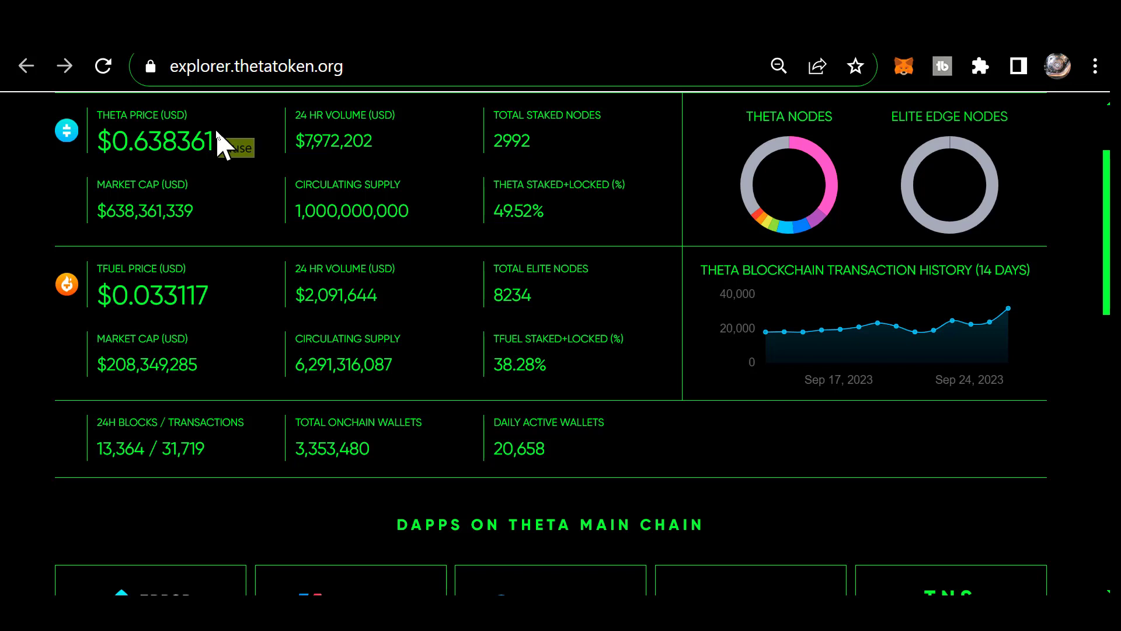
mouse_move(271, 142)
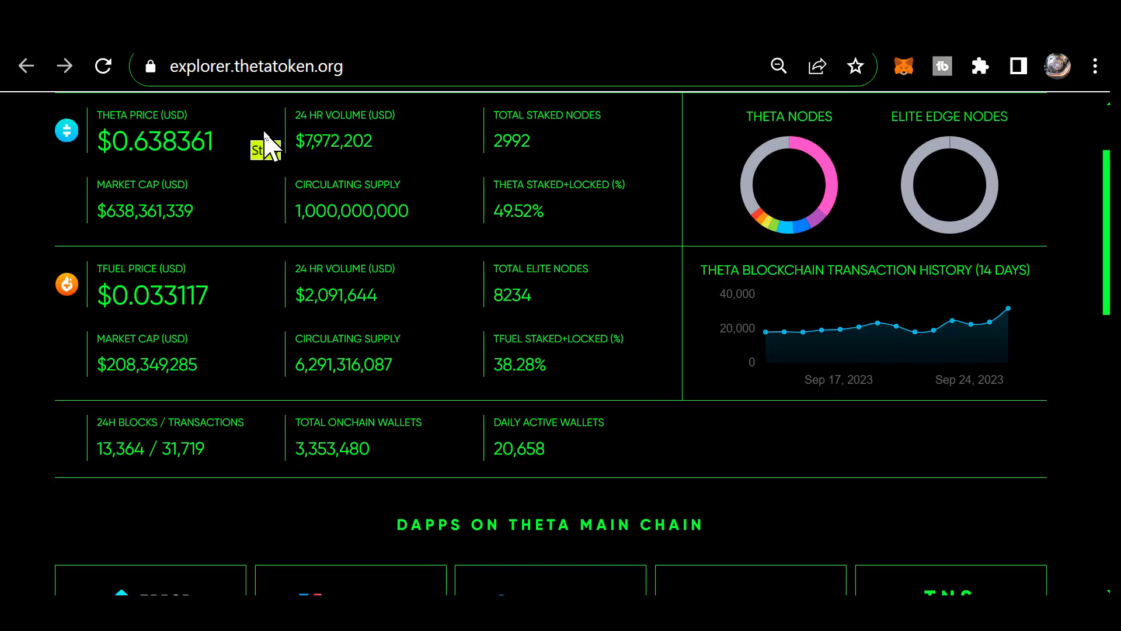
mouse_move(242, 150)
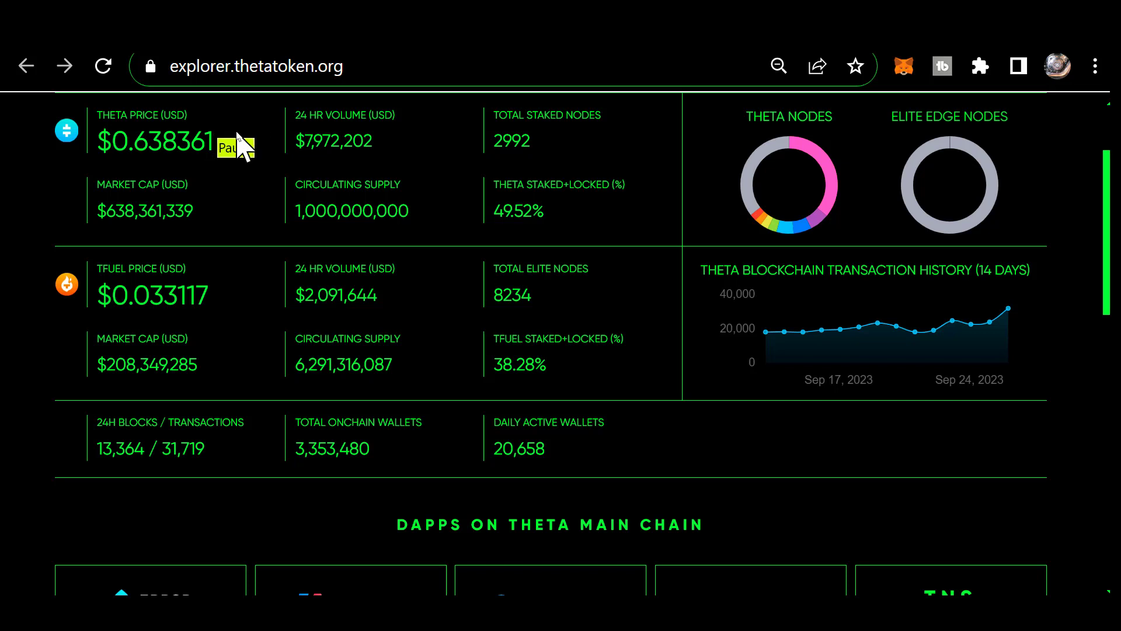